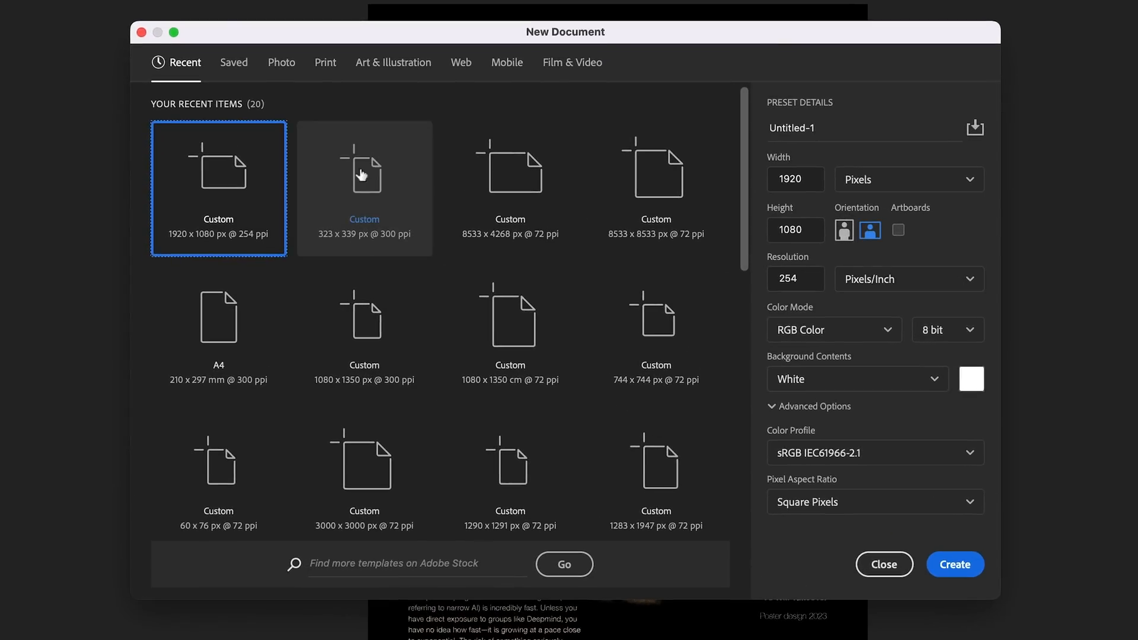
mouse_move(460, 62)
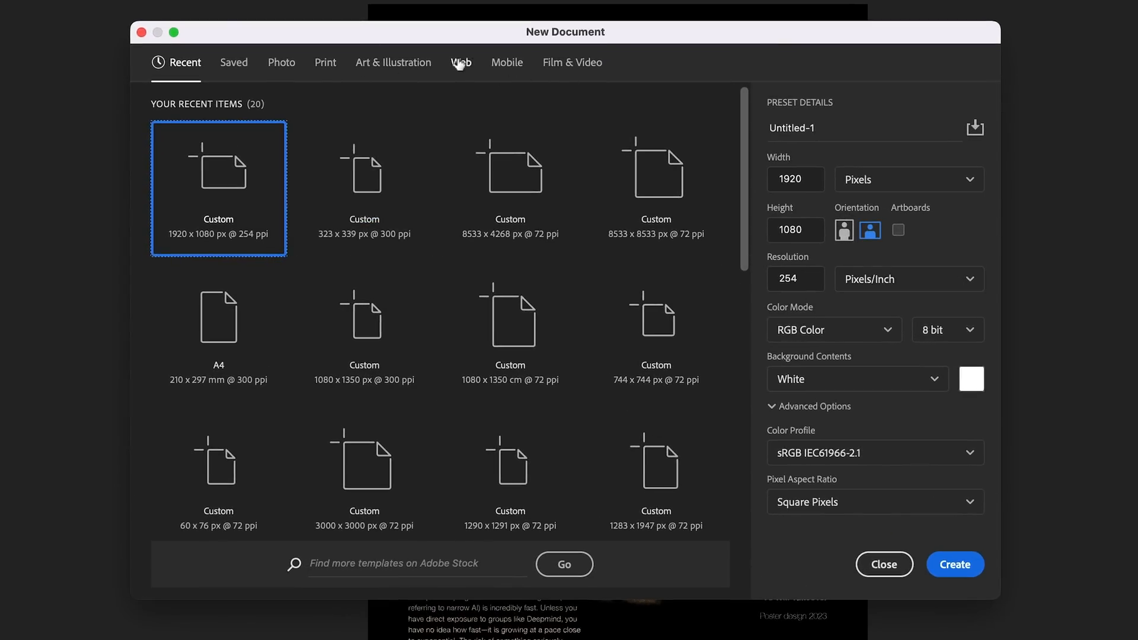
Step: Create a new A4 portrait document (210 x 297 mm, 300 ppi) from the Print presets
left_click(326, 63)
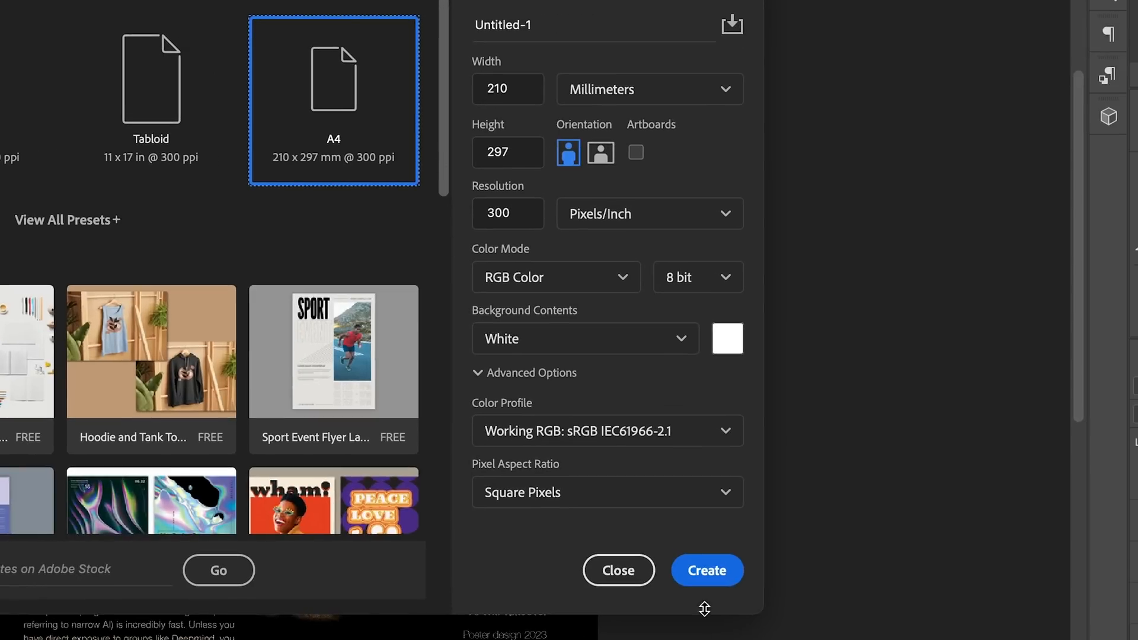
left_click(705, 570)
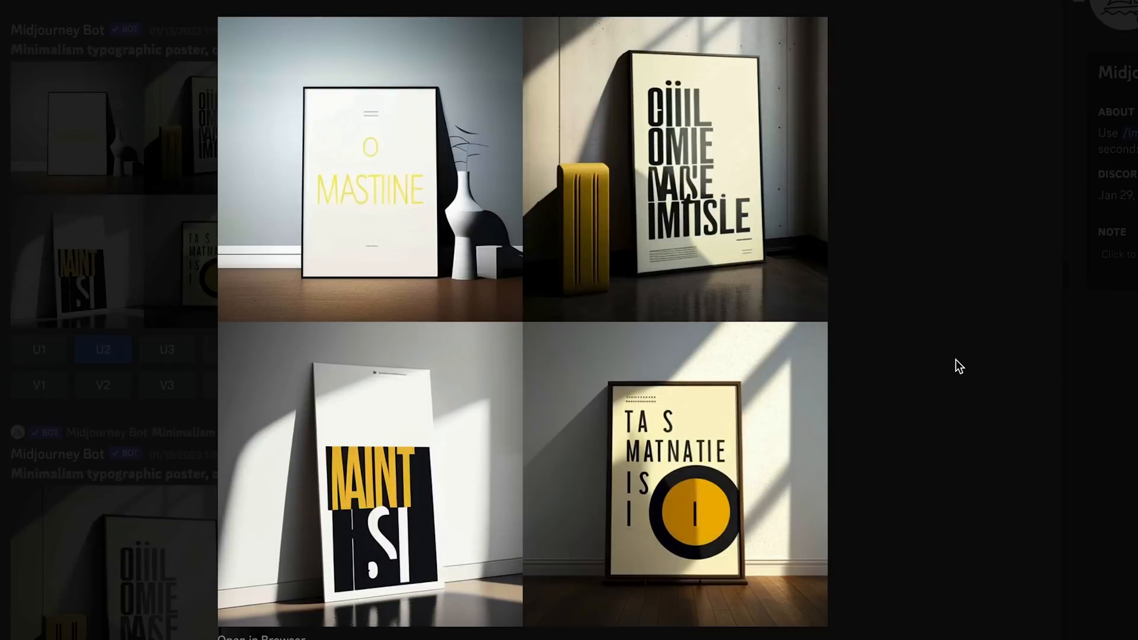
mouse_move(693, 578)
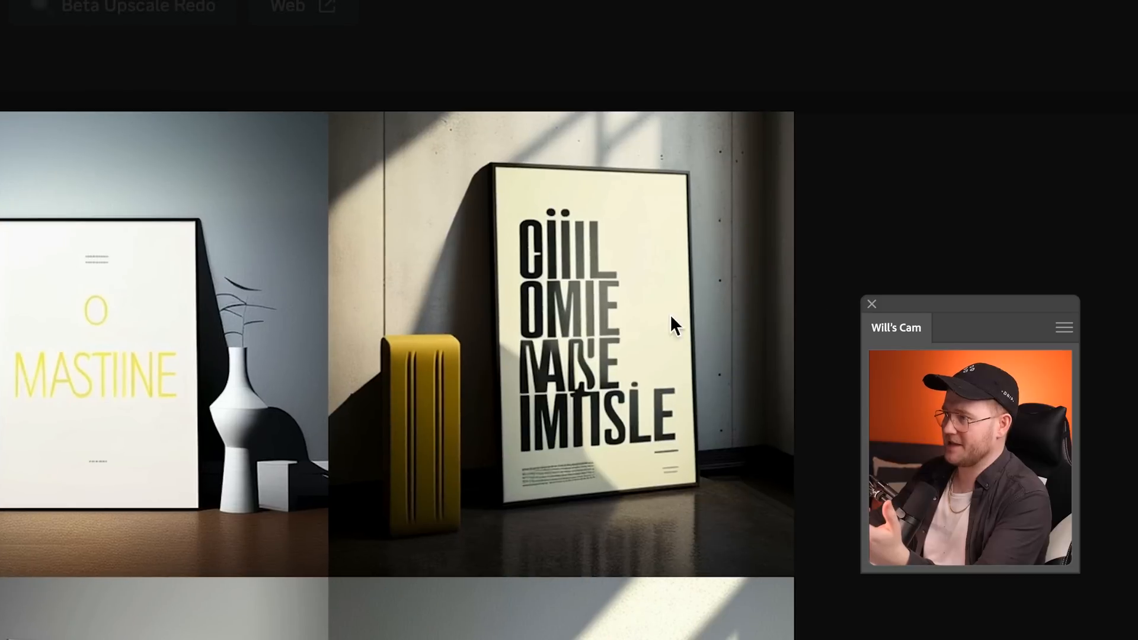
mouse_move(801, 465)
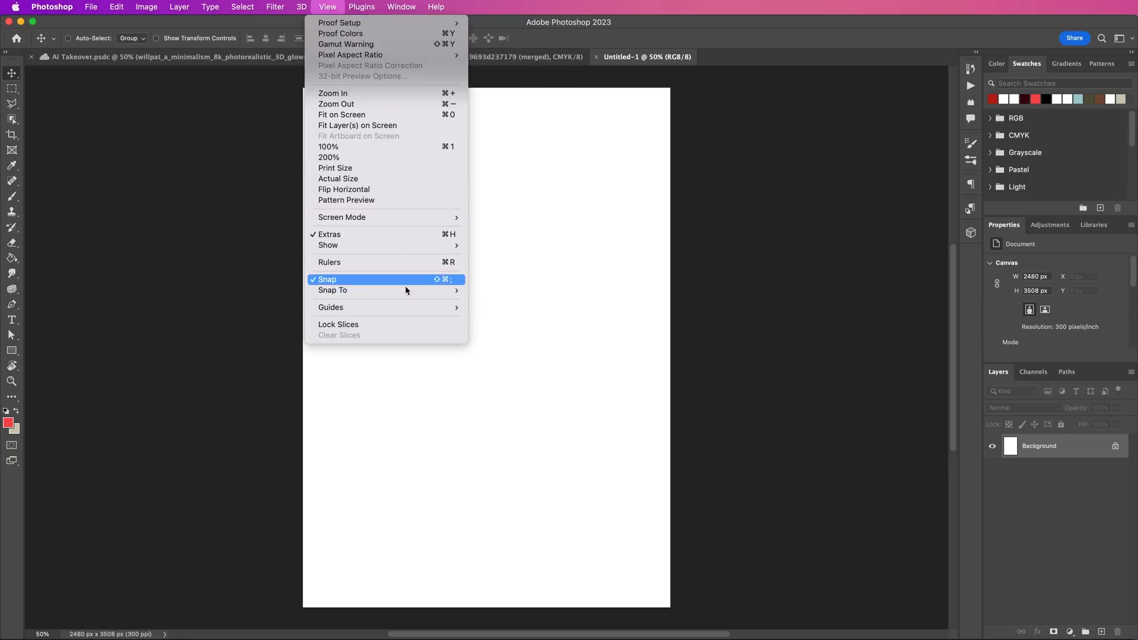
Step: Add a guide layout of 8 columns, 11 rows, 40 px gutters and 230 px margins
left_click(330, 307)
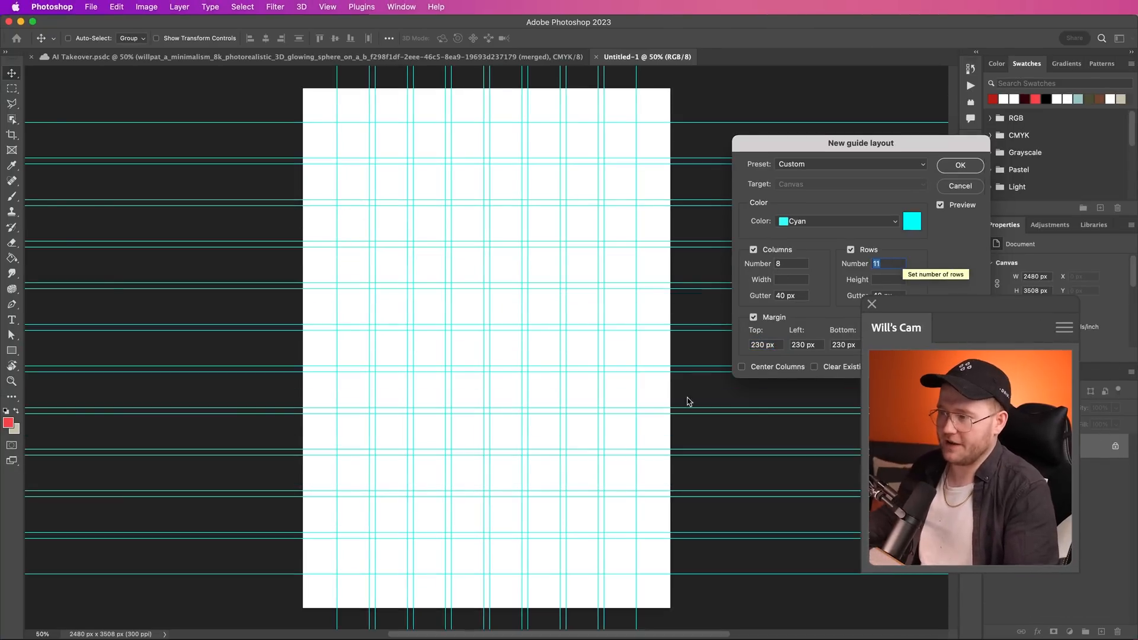
left_click(960, 165)
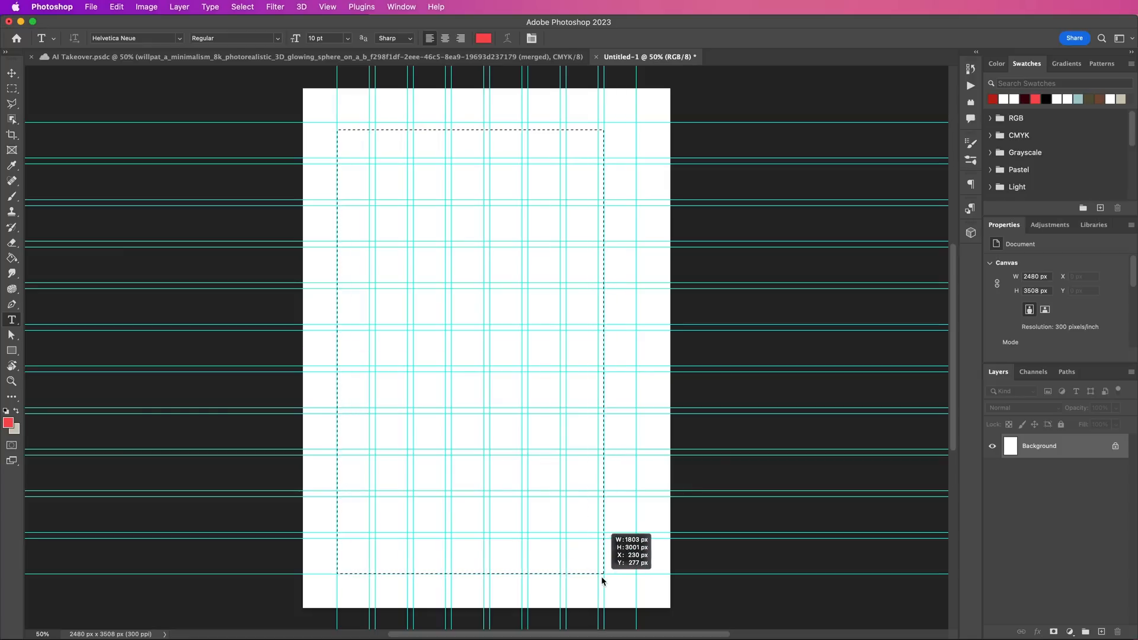
Step: Type the four-line headline 'ARTIFICIAL INTELLIGENCE WILL TAKE OVER' in Humane Semi Bold, coloured black
type("AFITICIAL")
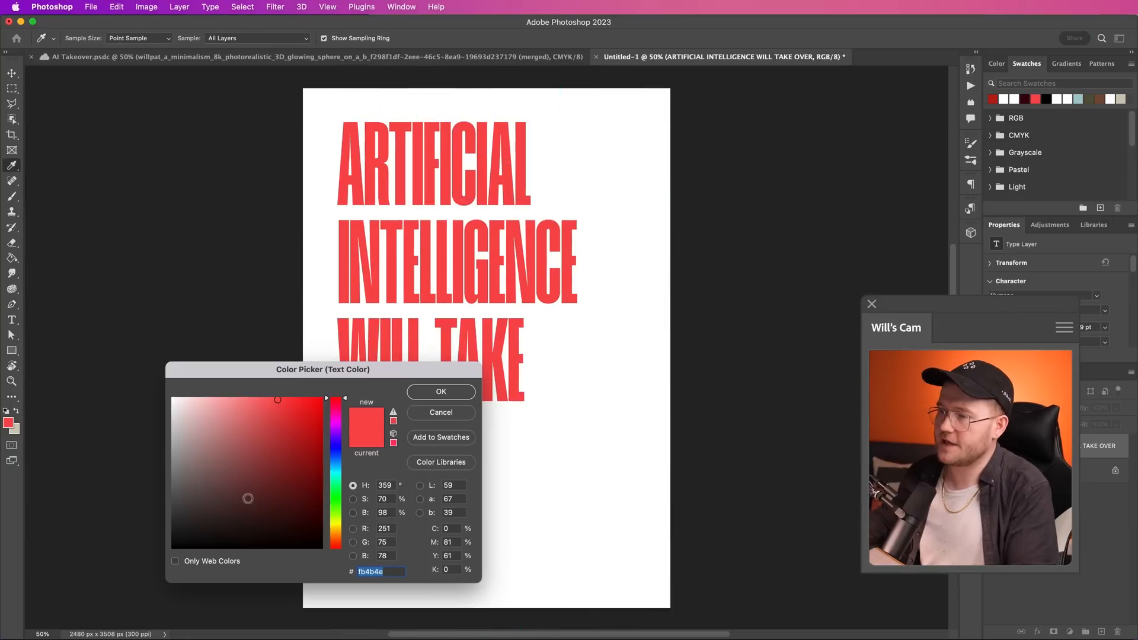
left_click(439, 391)
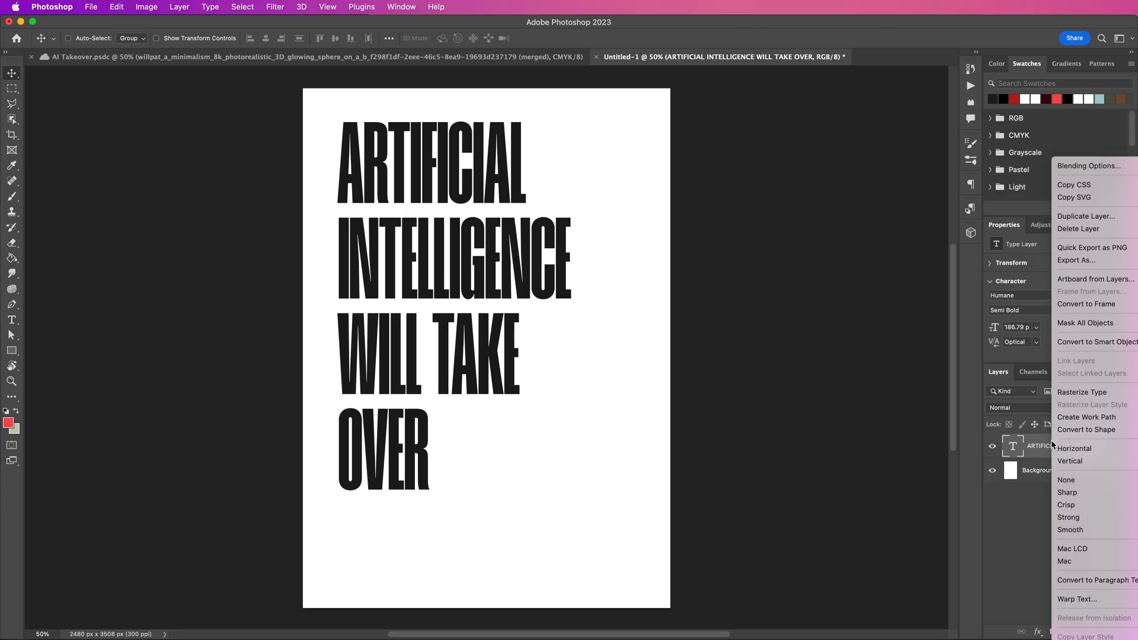
Step: Convert the headline to a smart object and Liquify its right-hand letters into drips
left_click(1096, 342)
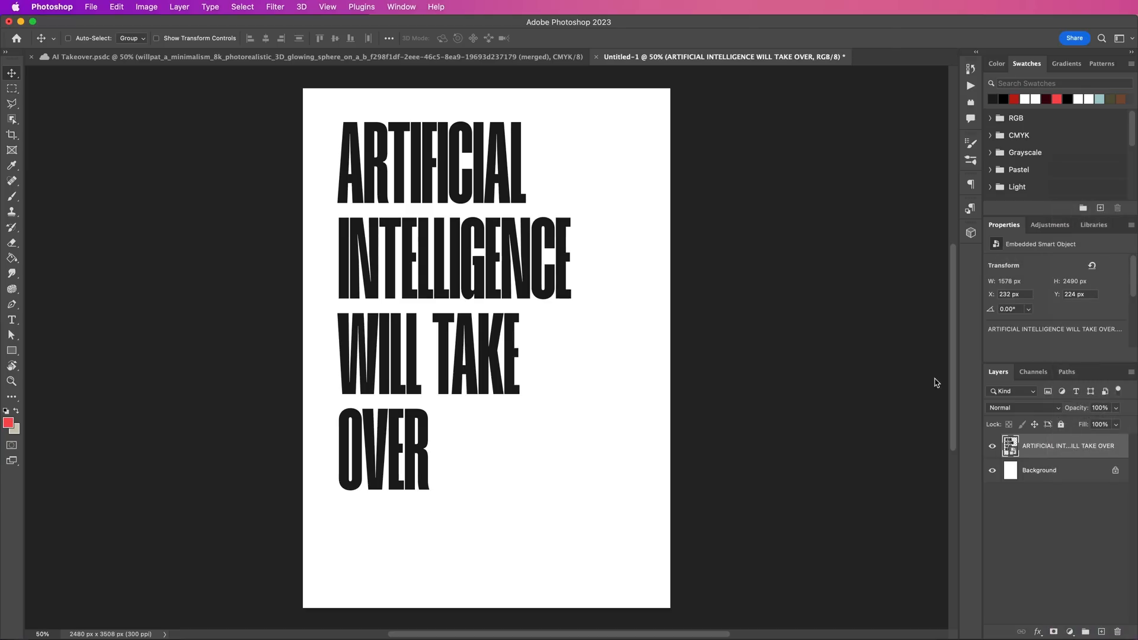
left_click(275, 7)
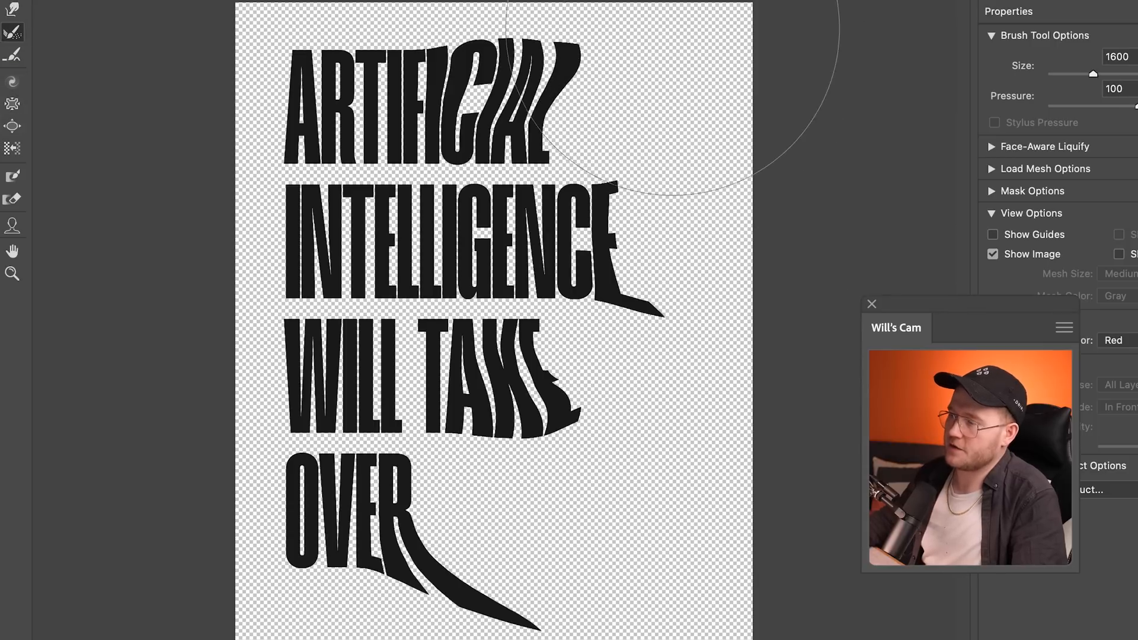
mouse_move(22, 15)
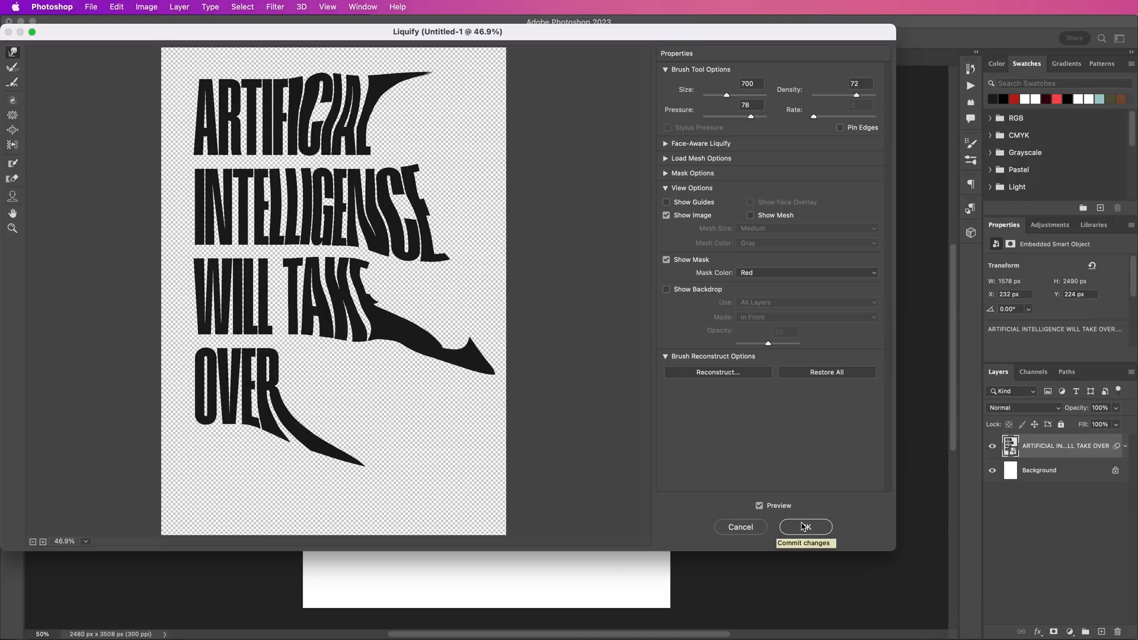
left_click(805, 527)
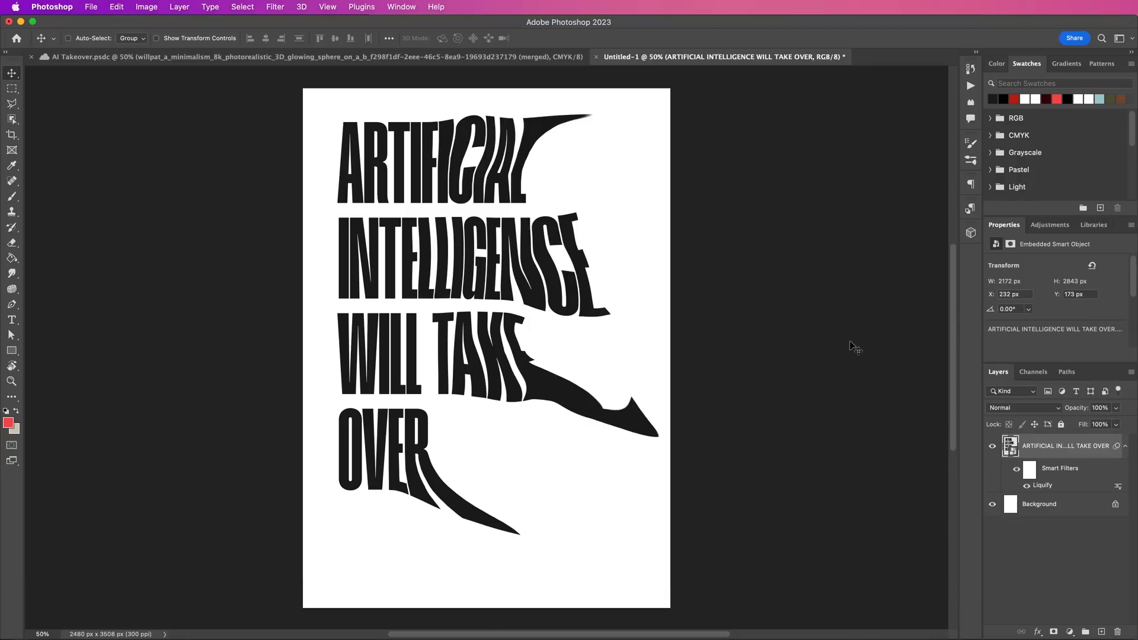
mouse_move(595, 213)
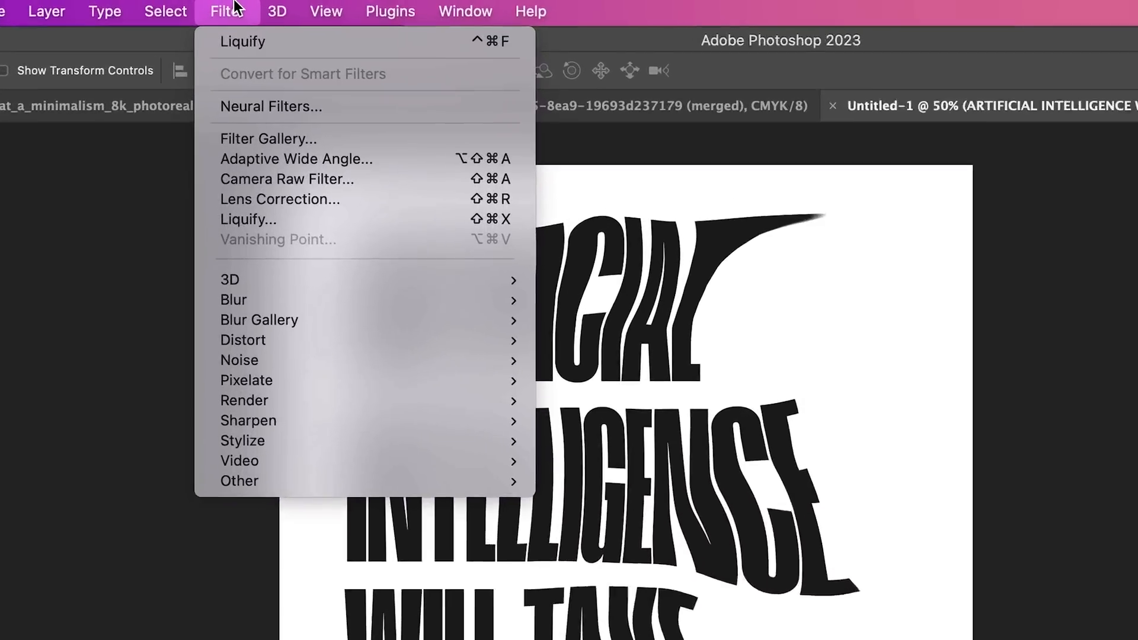
mouse_move(256, 338)
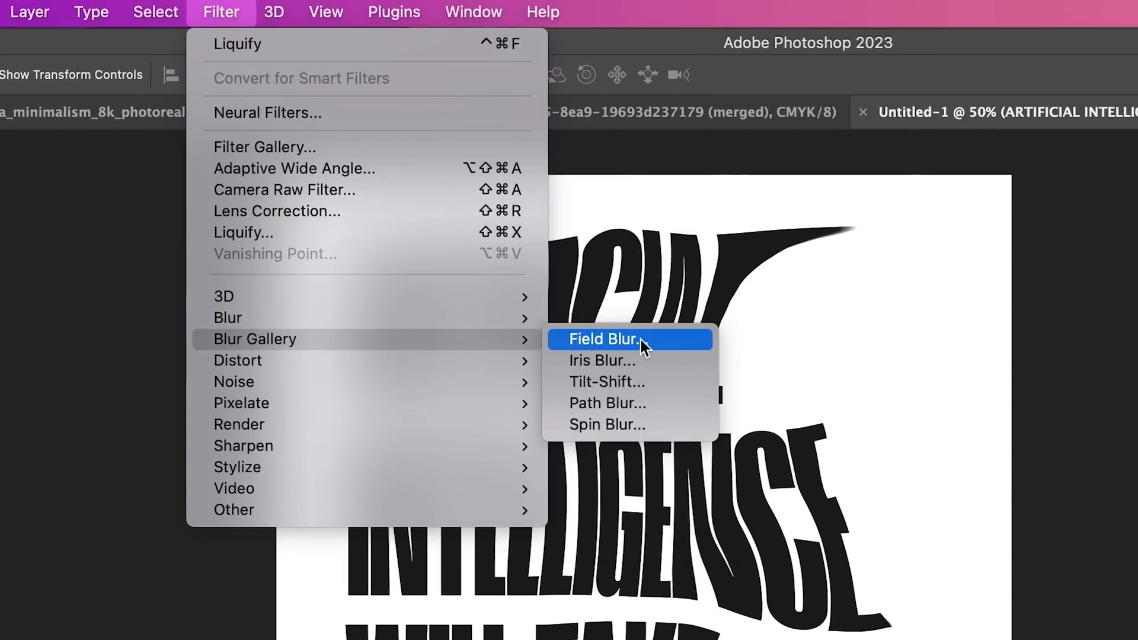
Step: Apply a Field Blur smart filter to the warped letters, then reopen and recommit it
left_click(606, 339)
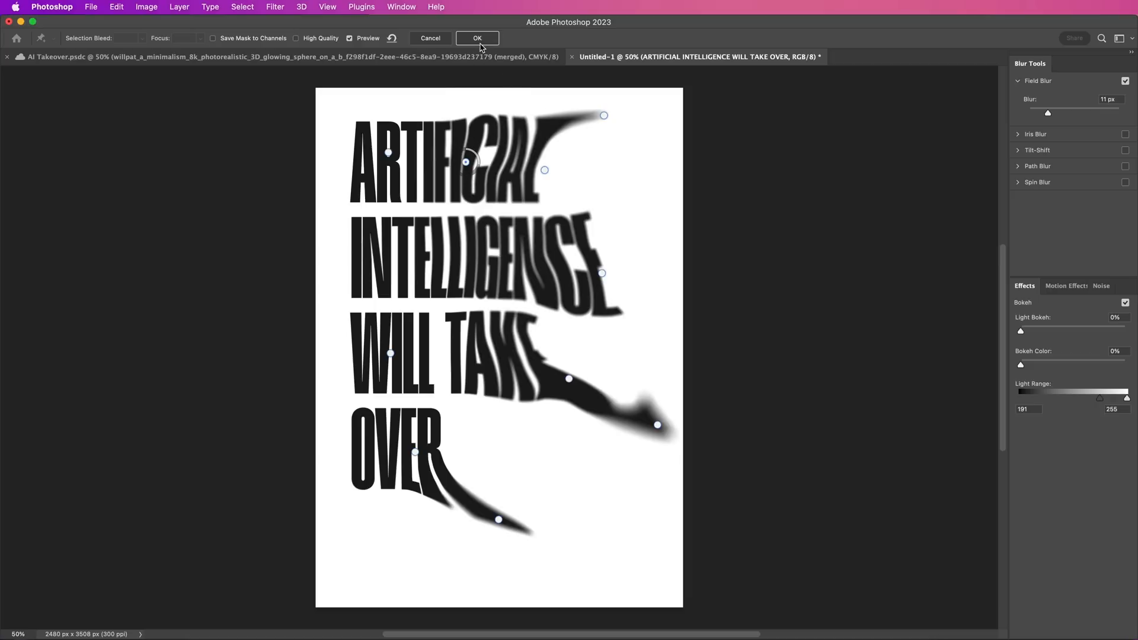
left_click(476, 38)
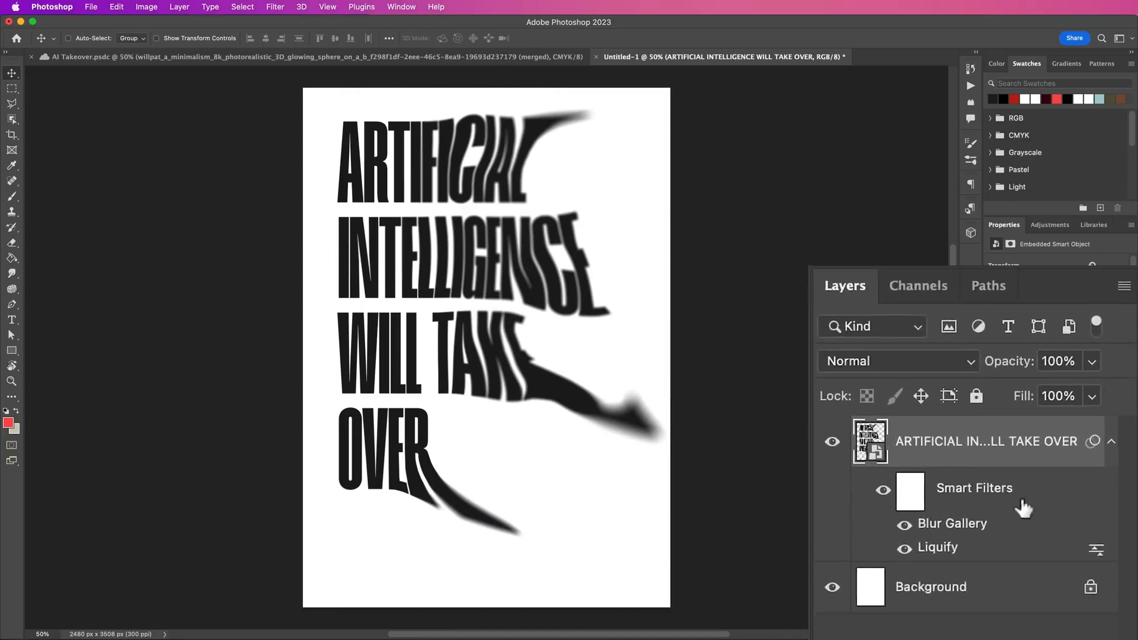
double_click(952, 523)
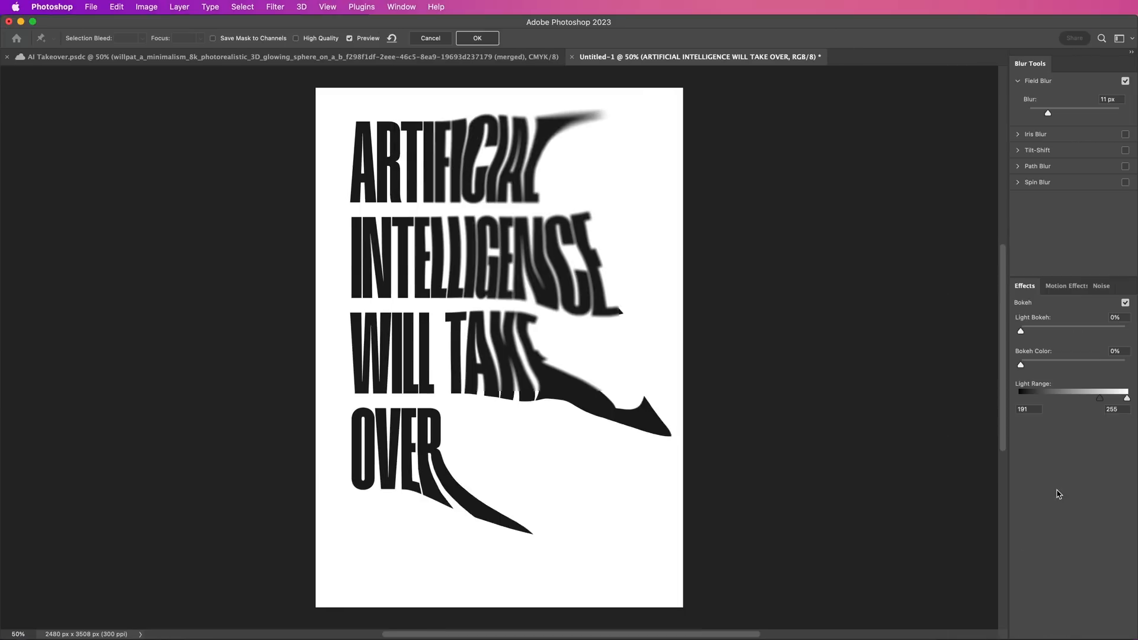
left_click(477, 38)
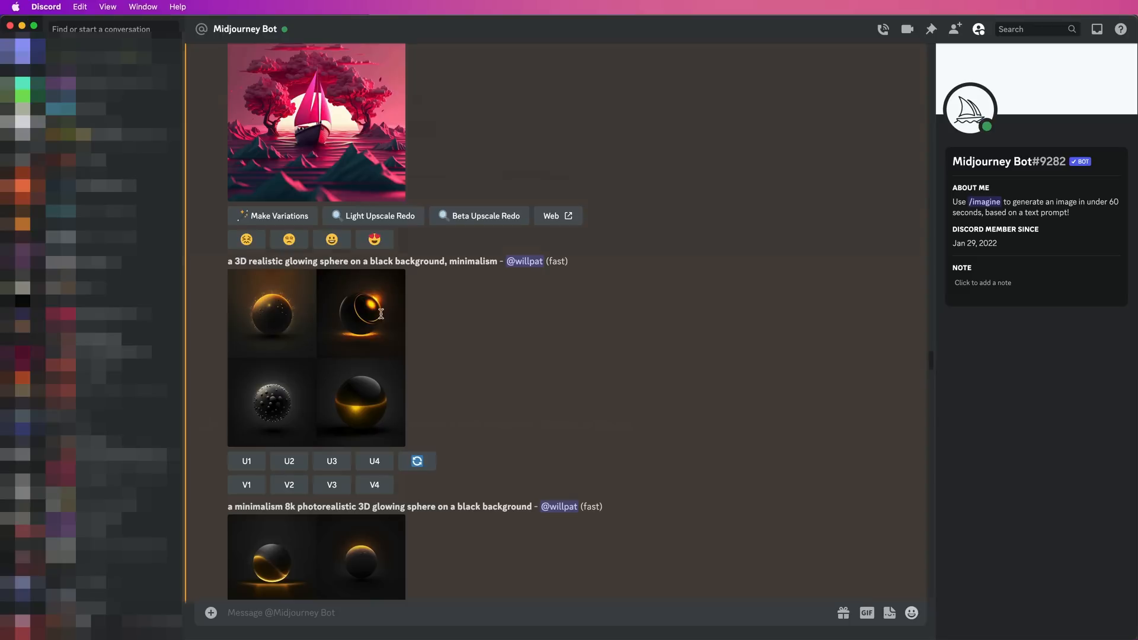
mouse_move(385, 313)
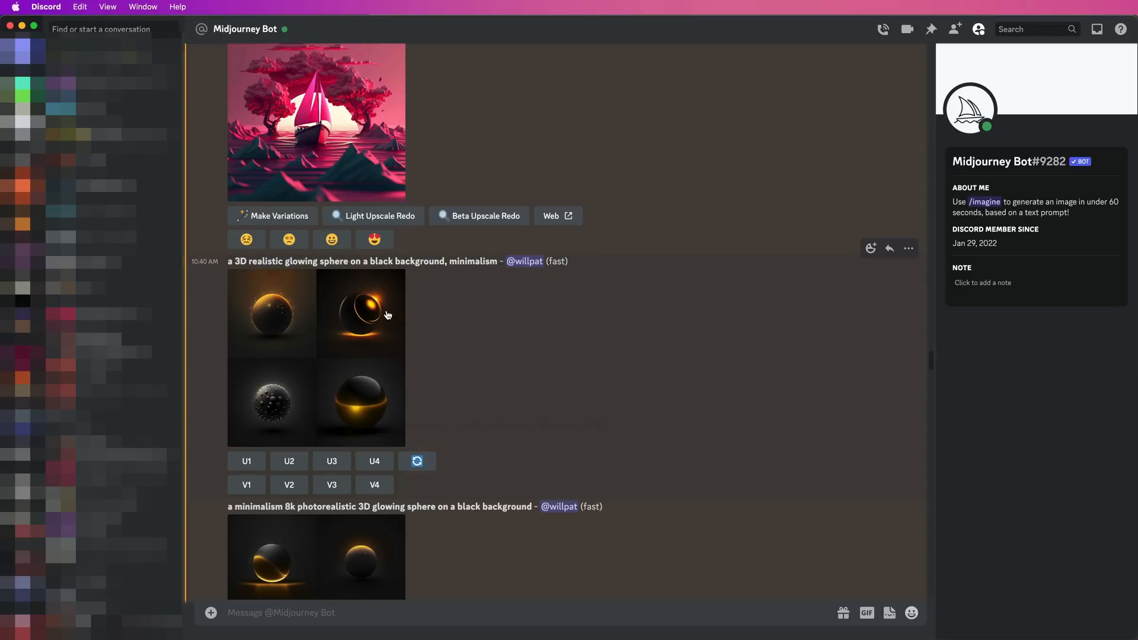
Step: Preview the upscaled glowing sphere full size in Discord, close it, and select the next result
scroll("down", 3)
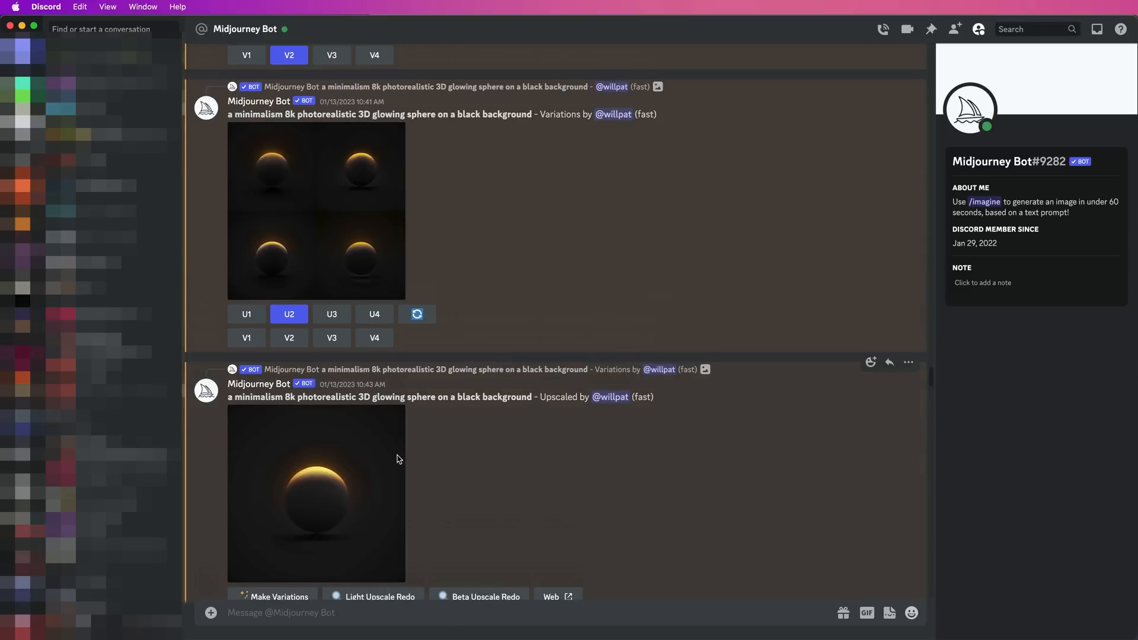
left_click(316, 495)
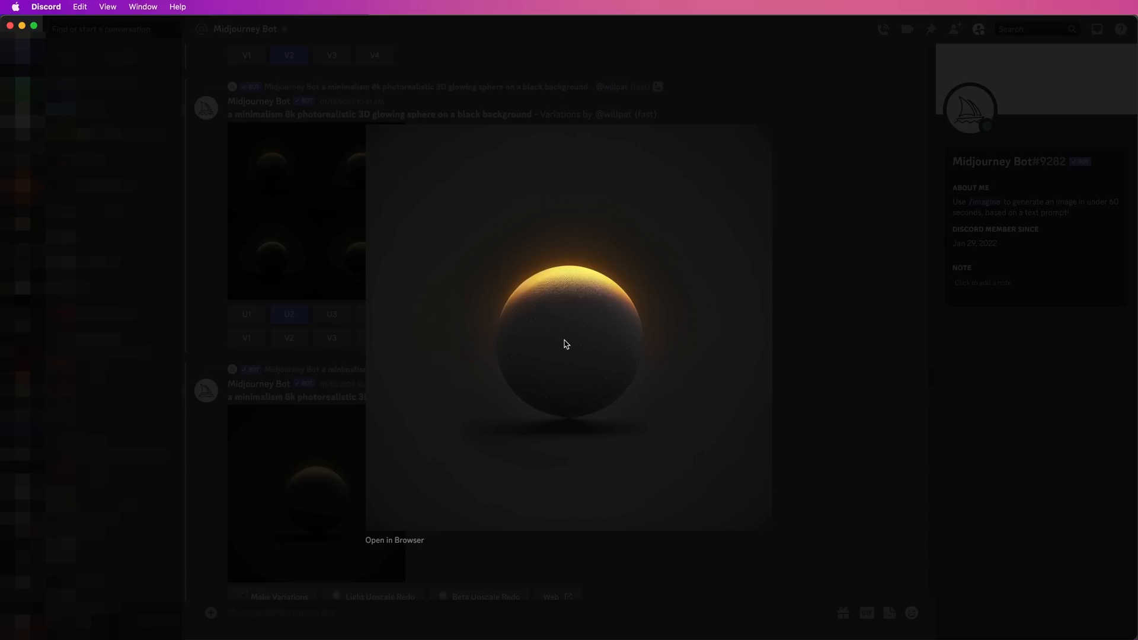
mouse_move(821, 396)
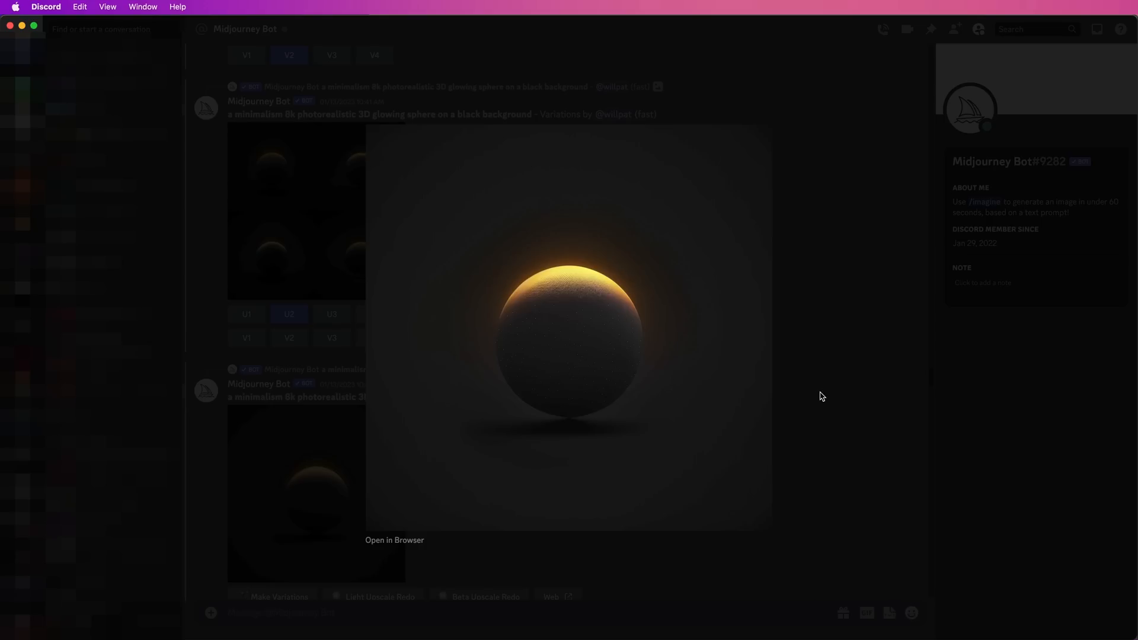
left_click(821, 396)
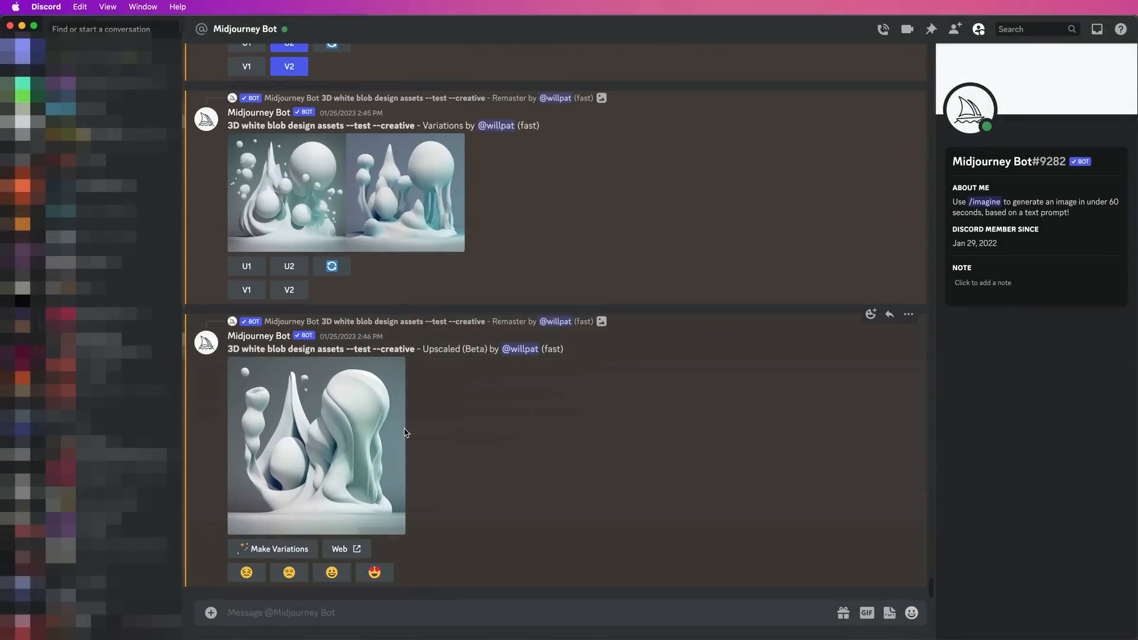
left_click(316, 446)
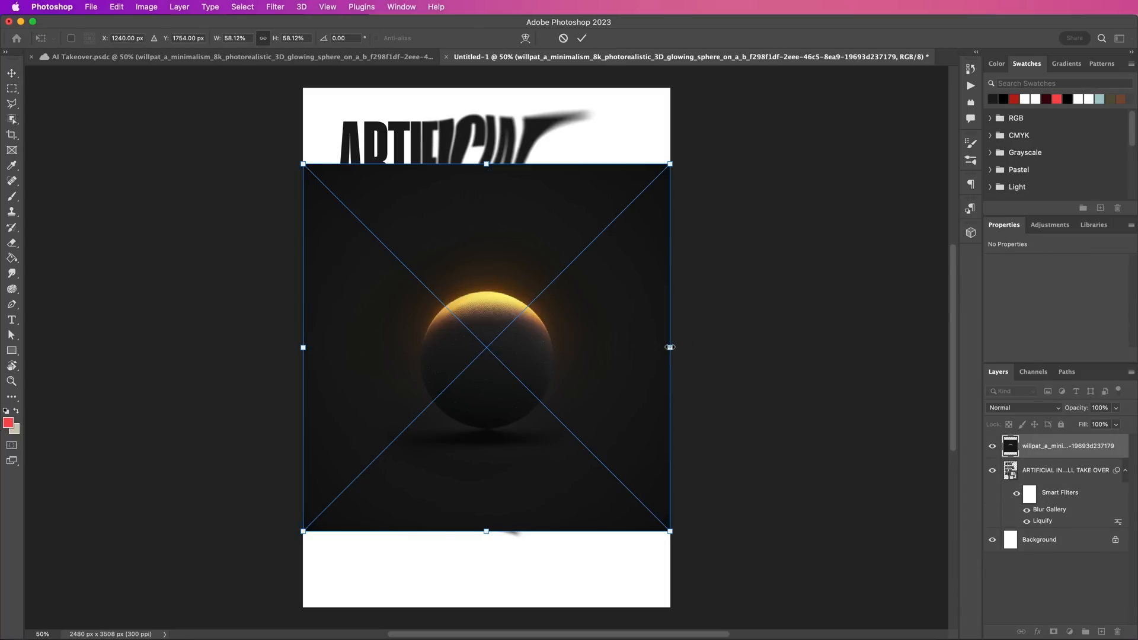
Step: Set the placed sphere layer's blend mode to Color Dodge
left_click(1023, 407)
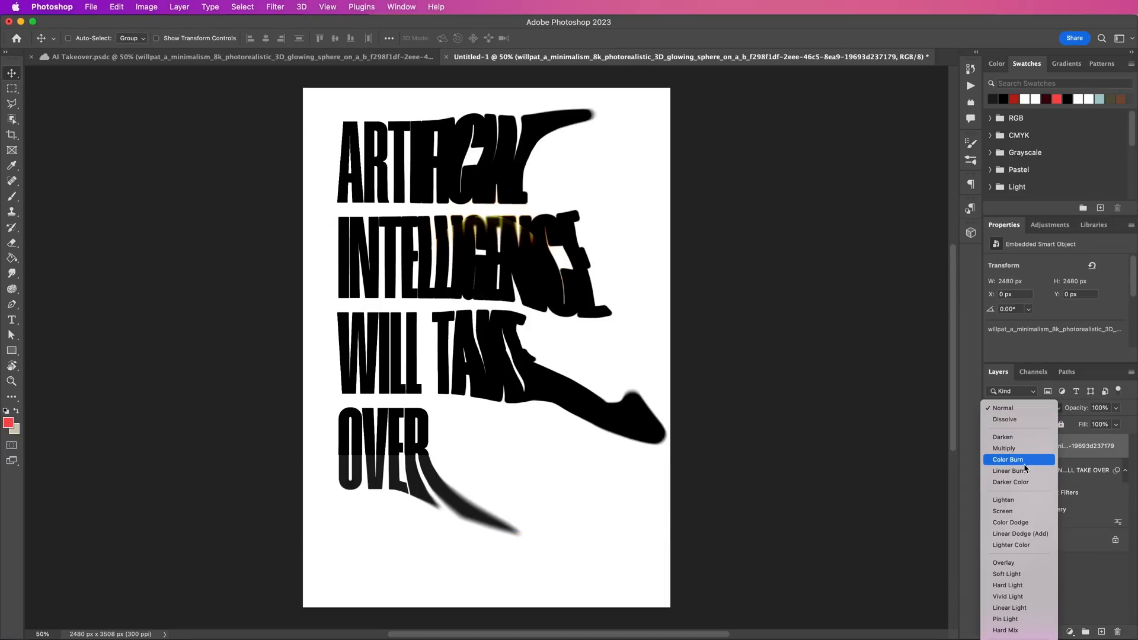
mouse_move(1026, 463)
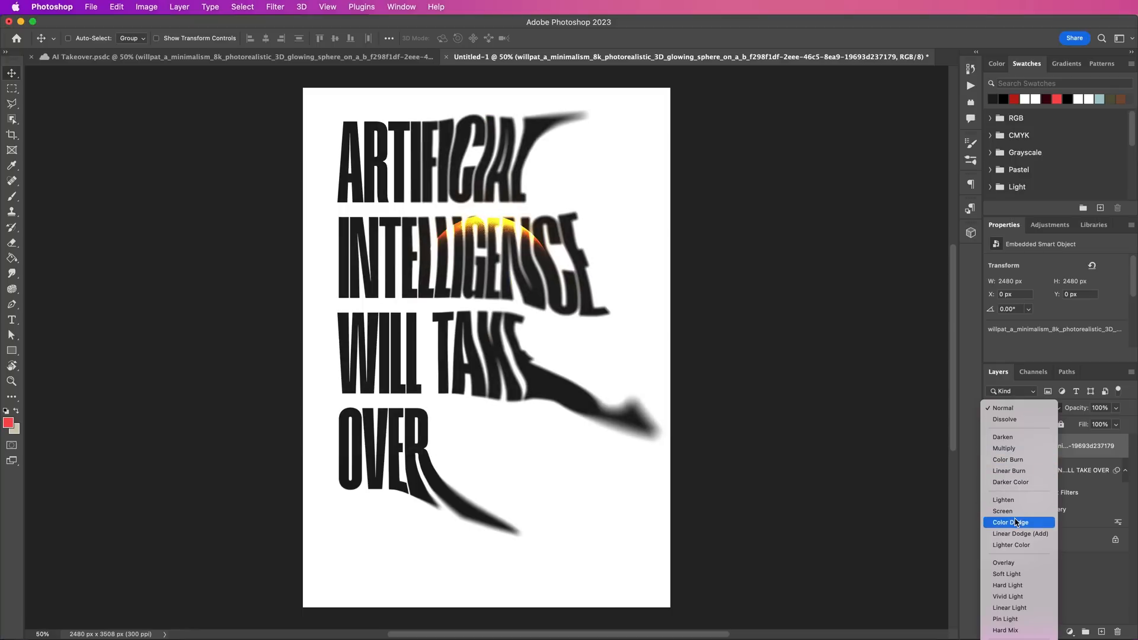
left_click(1013, 522)
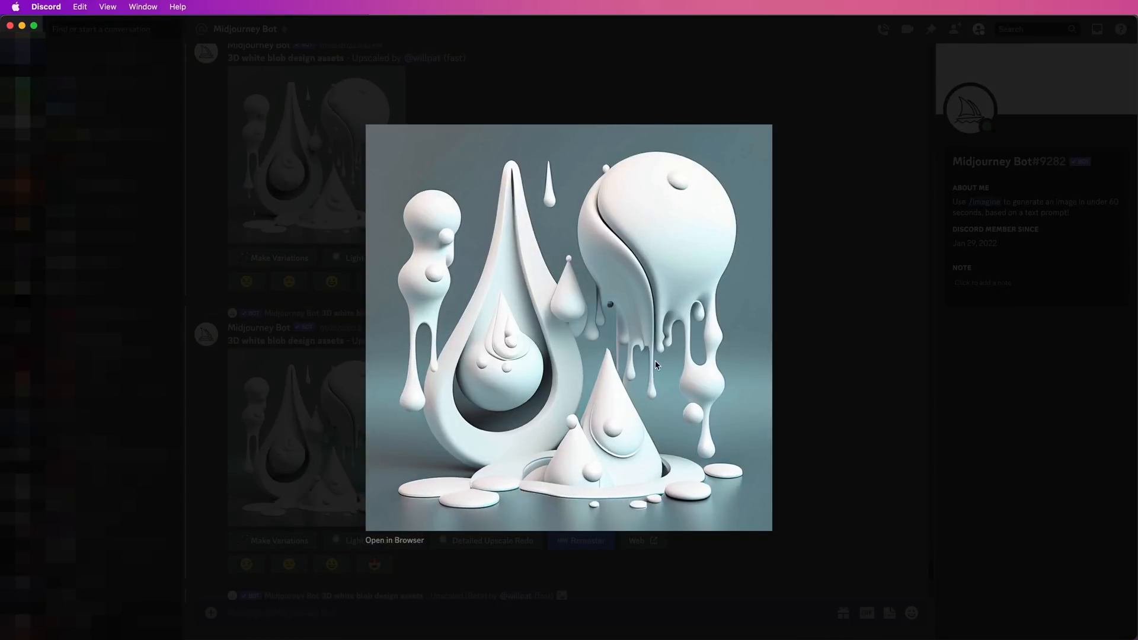
mouse_move(655, 366)
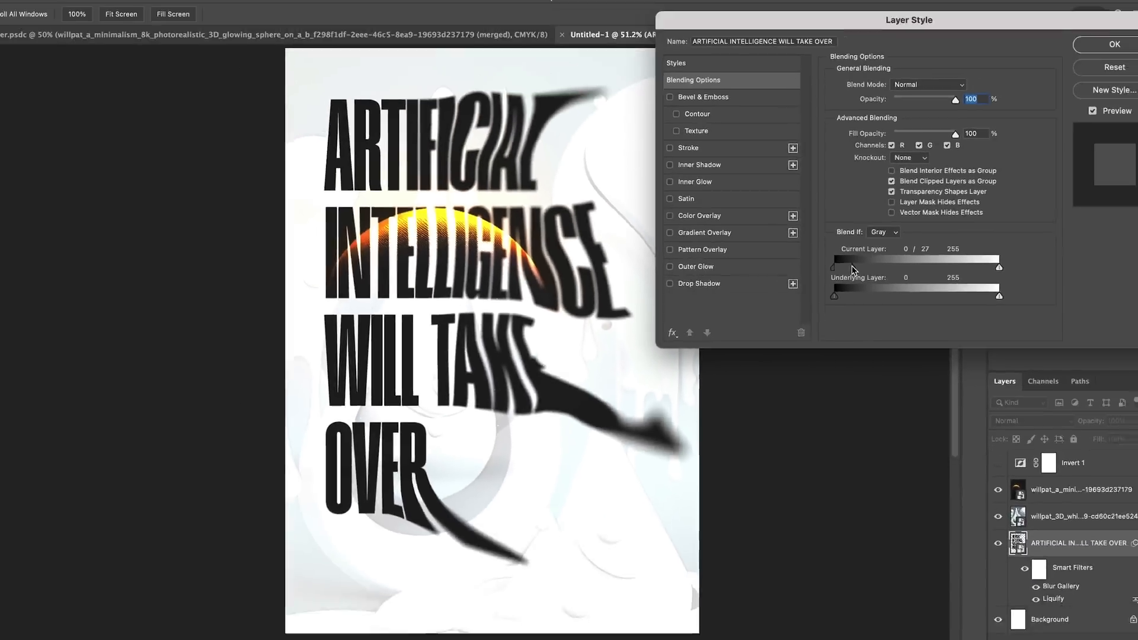
Step: Confirm the sphere's Layer Style with the Blend If black slider at 27
left_click(1116, 44)
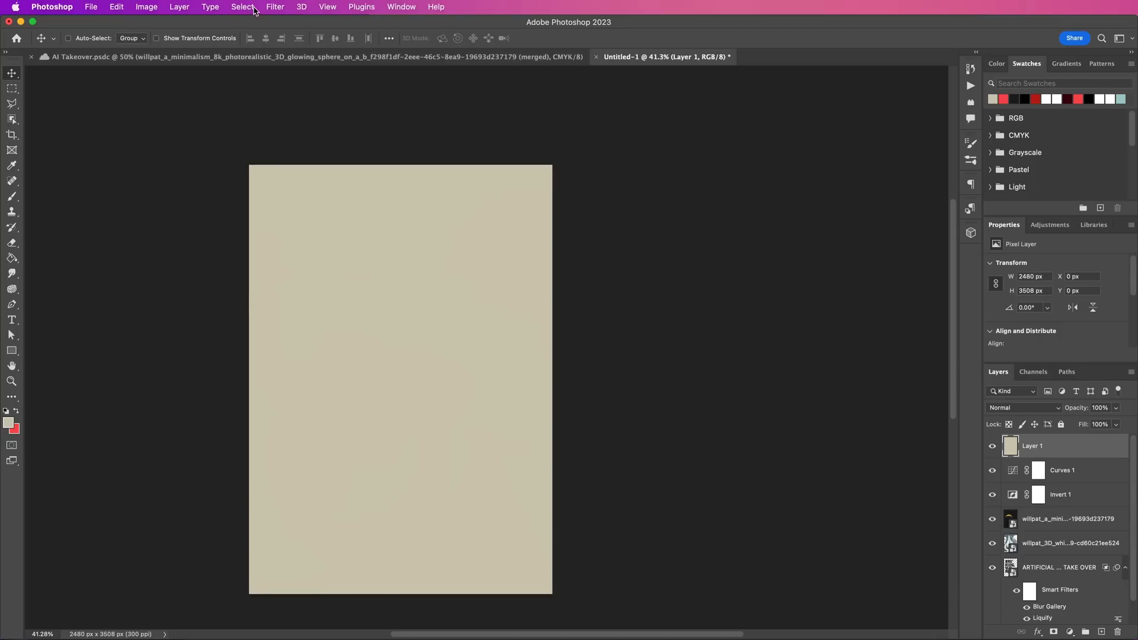
Step: Add Invert and Curves adjustments plus a beige-filled tint layer over the poster
left_click(274, 6)
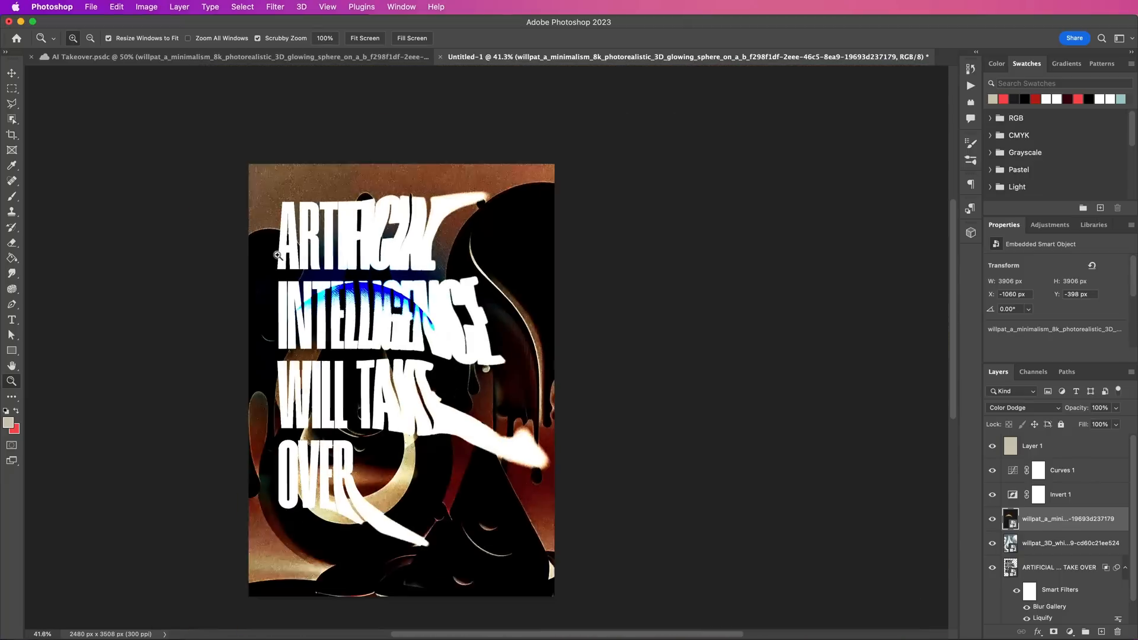
left_click(1067, 566)
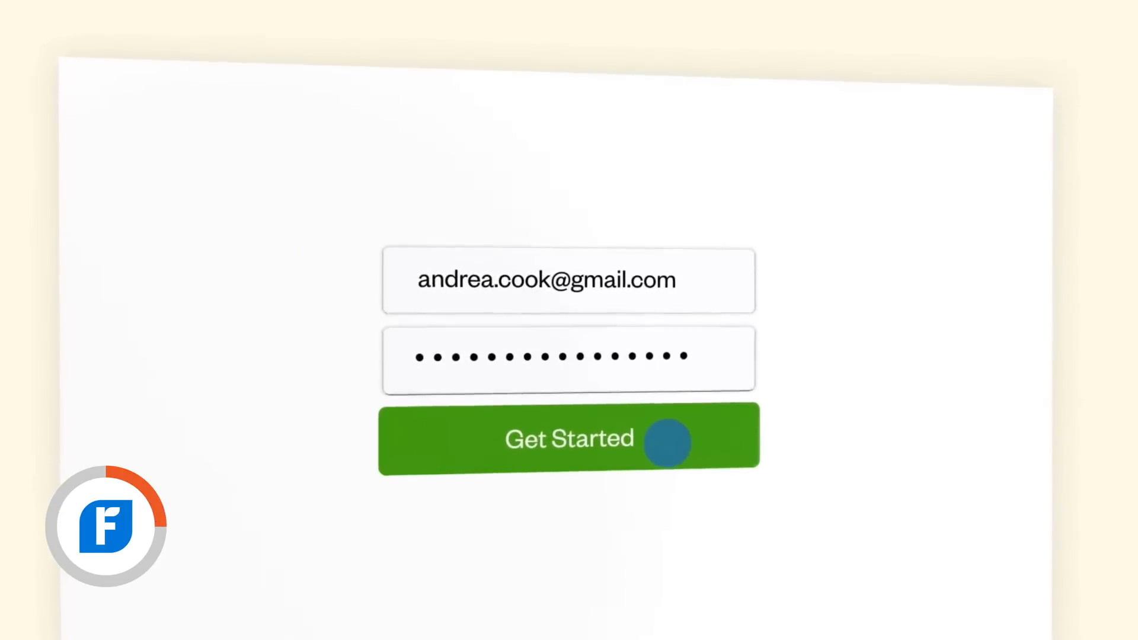
left_click(568, 438)
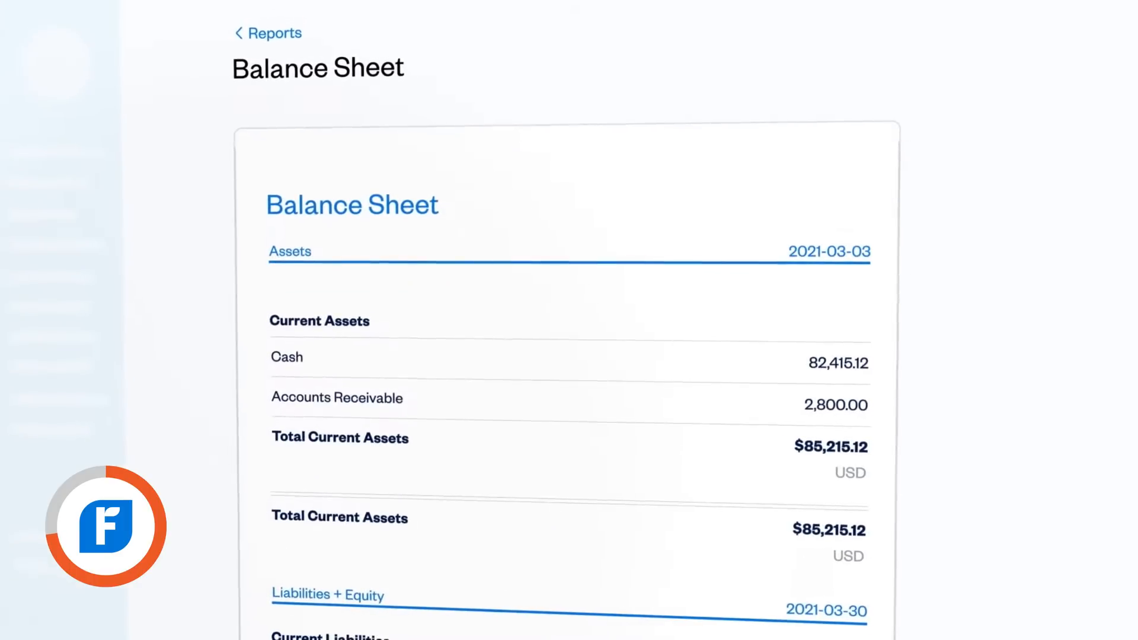
scroll("down", 3)
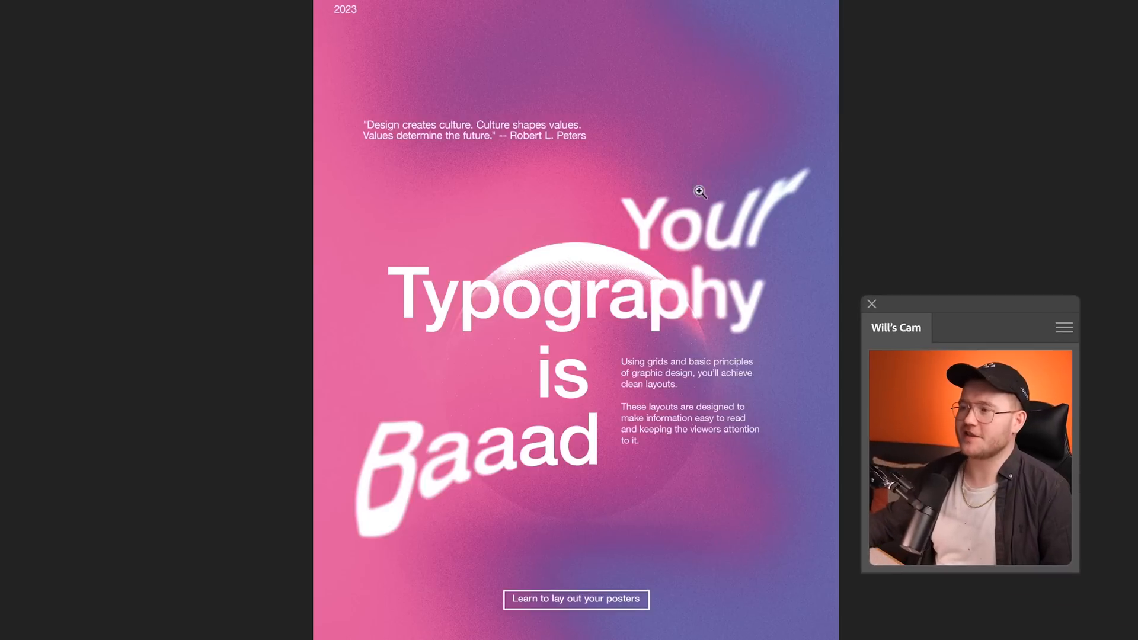
mouse_move(868, 161)
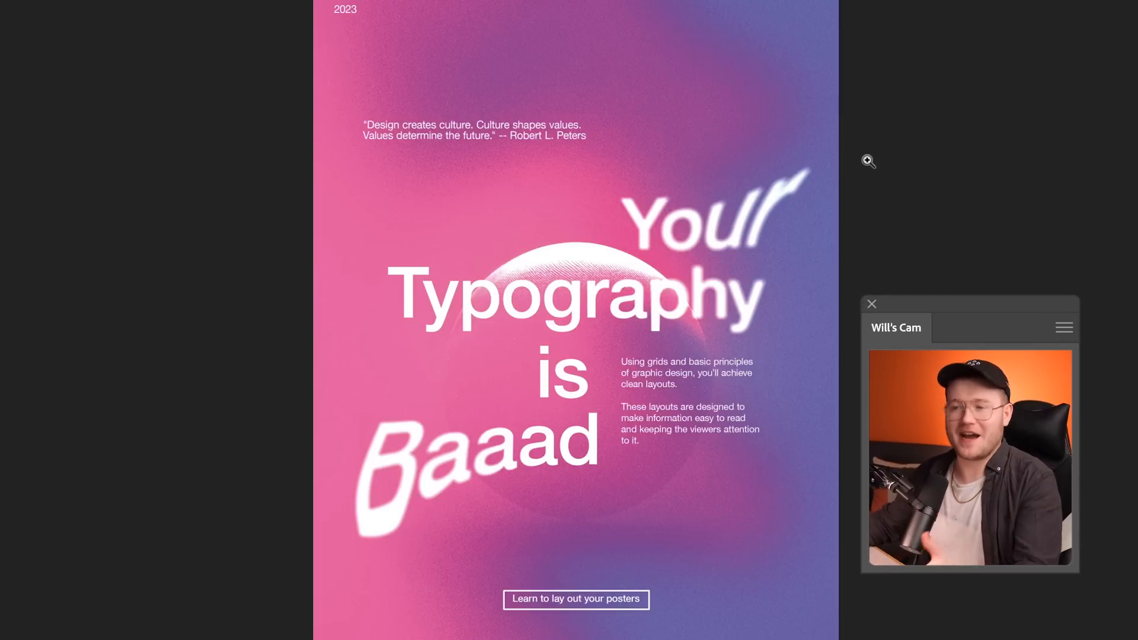
mouse_move(713, 385)
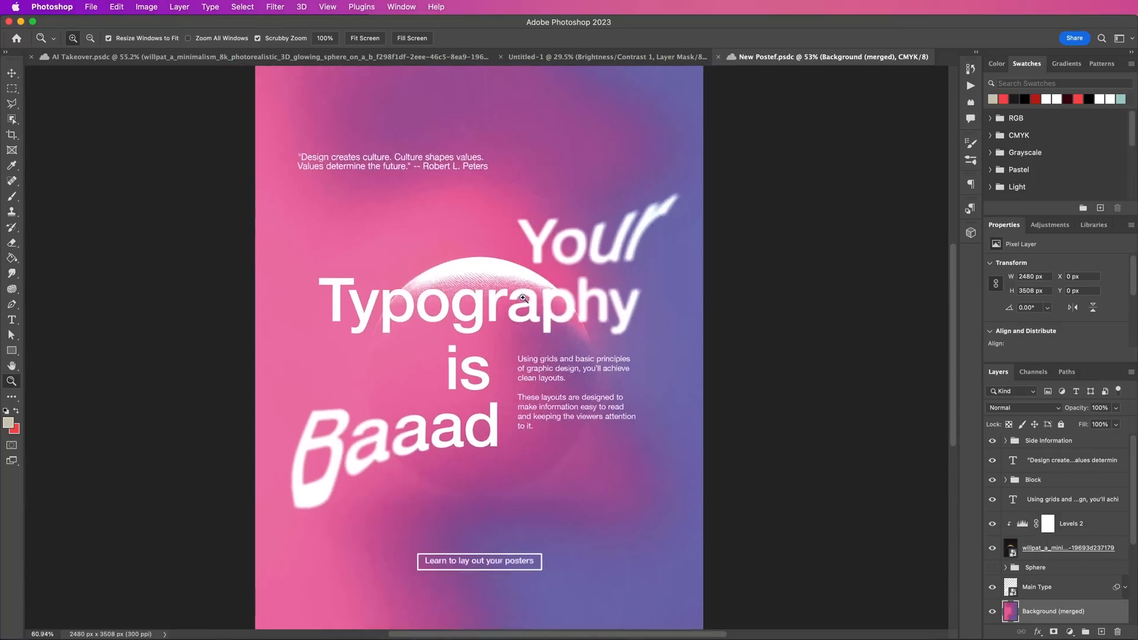
Step: Place the pink neon boat illustration and blend it with Darken at 55% opacity
left_click(12, 73)
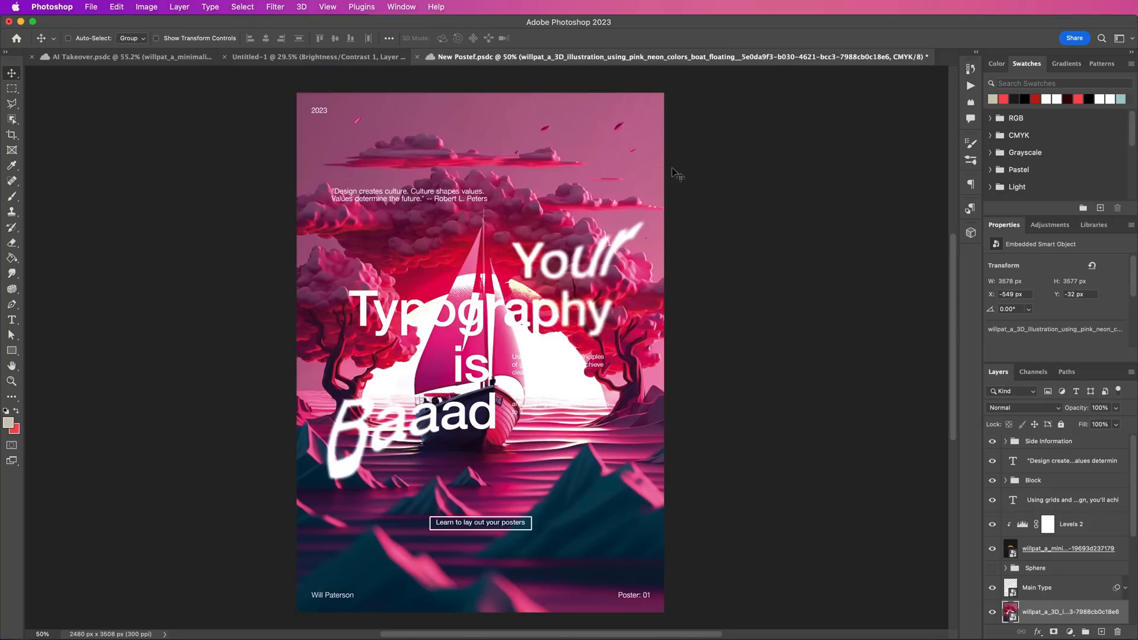
left_click(1023, 407)
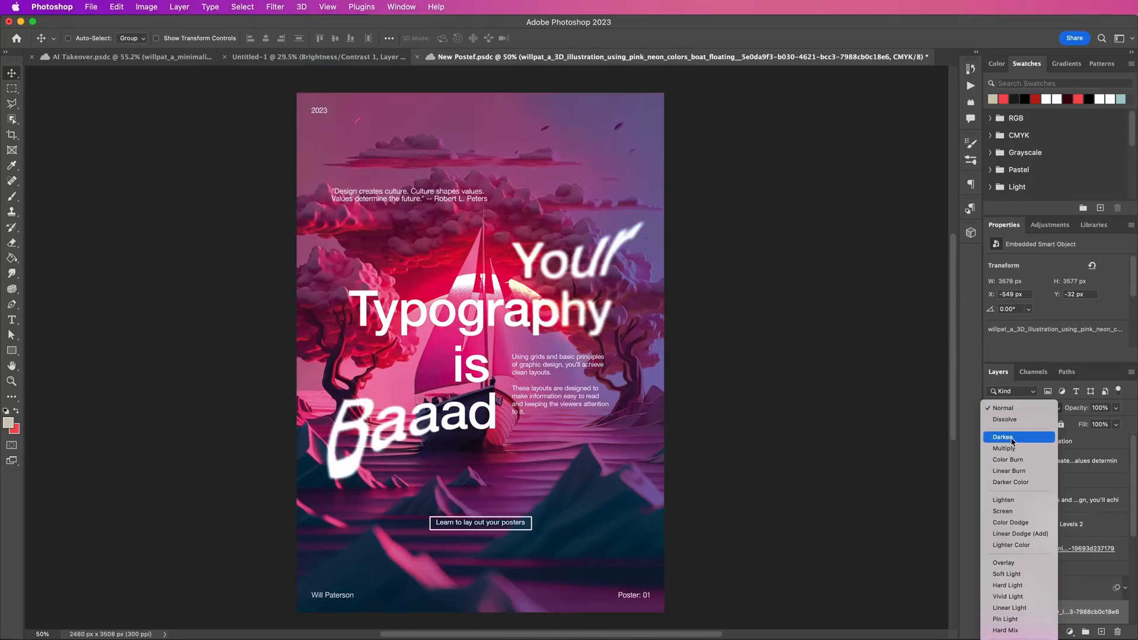
left_click(1004, 437)
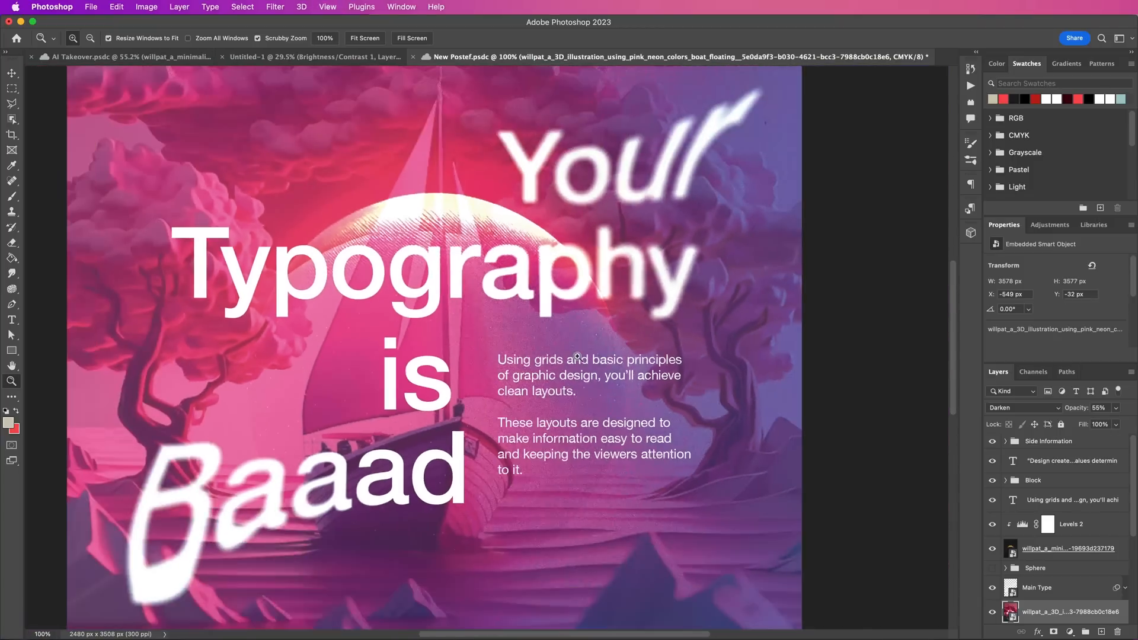
mouse_move(543, 322)
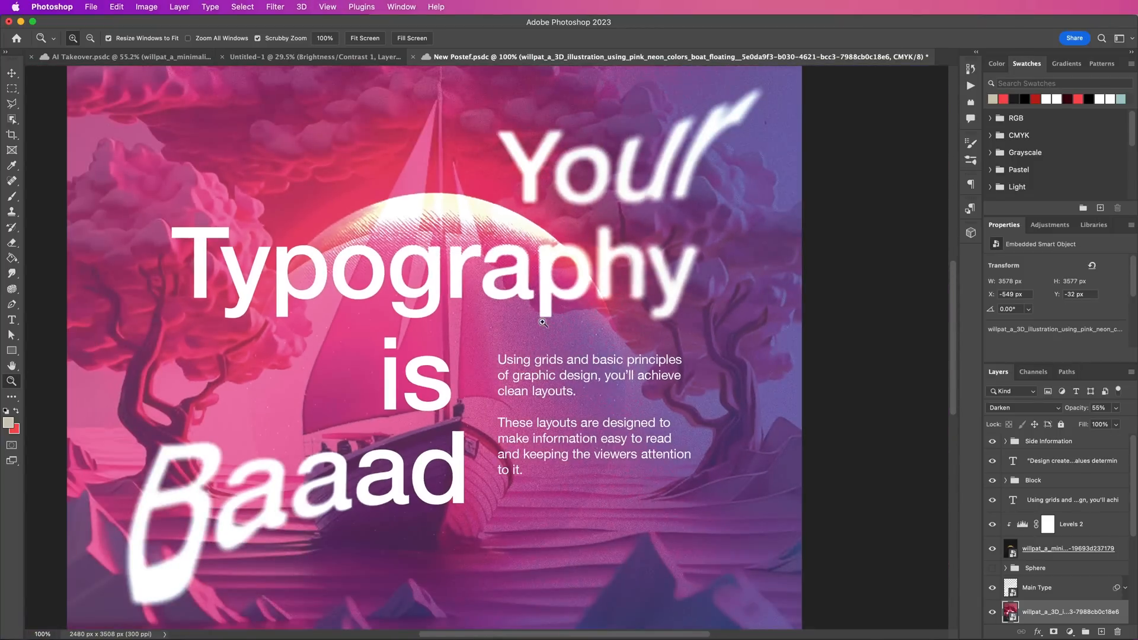